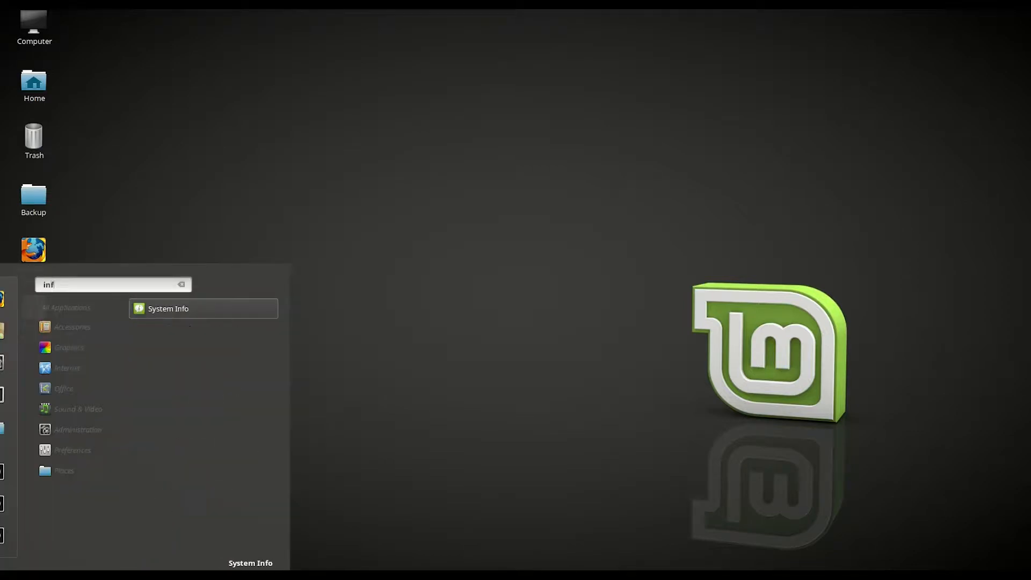
Step: Check the system information, then dismiss it
left_click(169, 309)
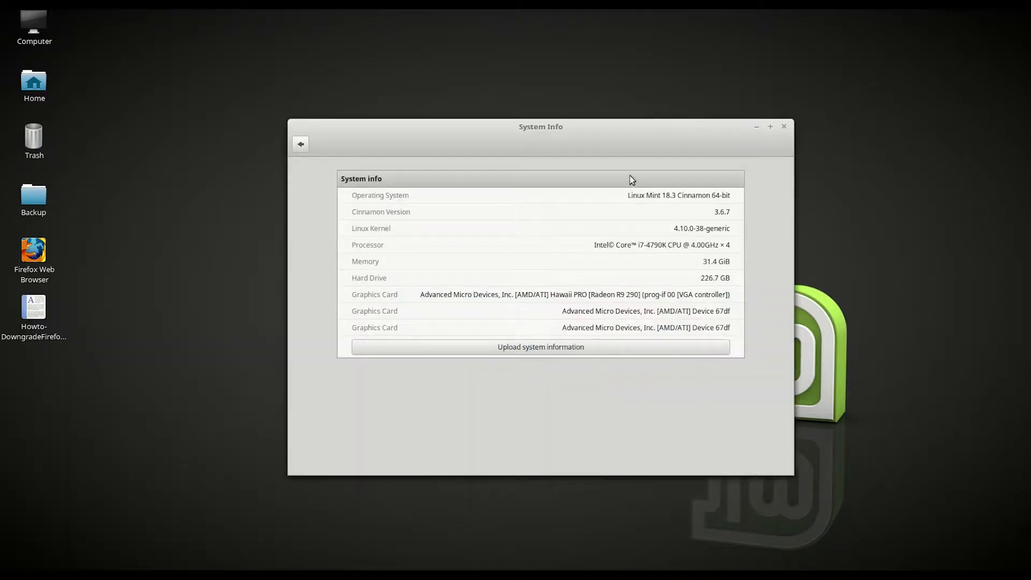
mouse_move(672, 202)
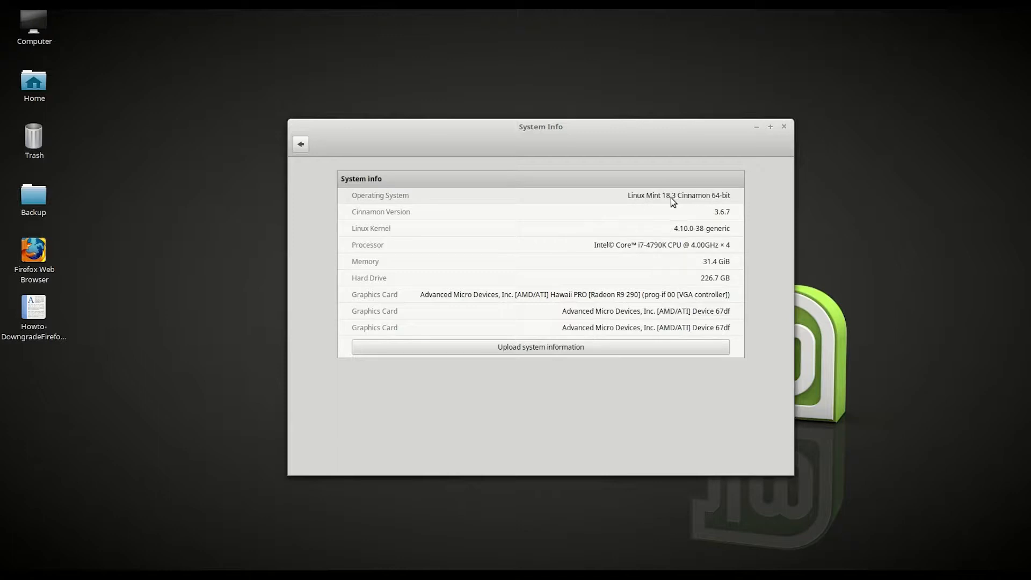
mouse_move(701, 202)
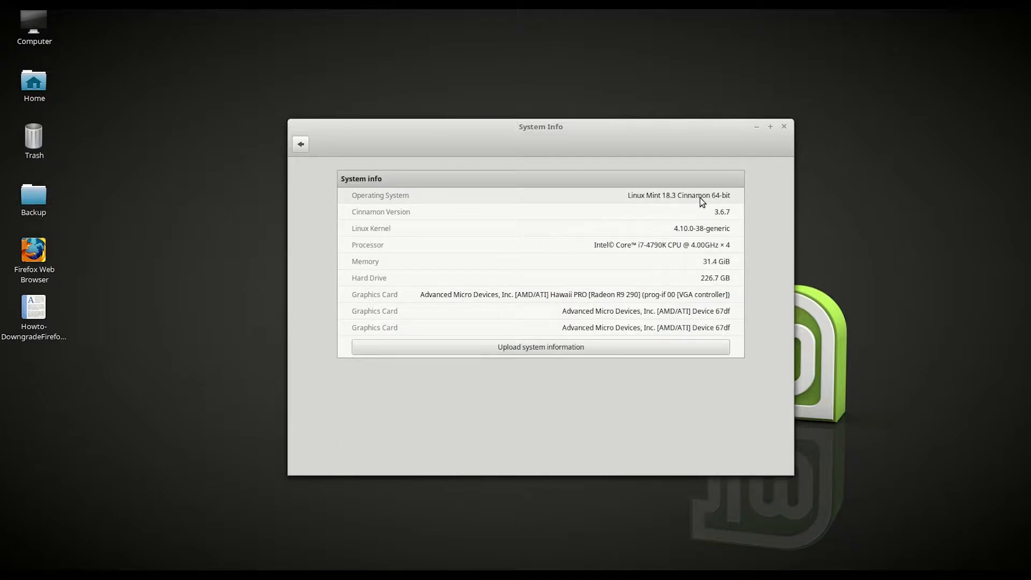
mouse_move(732, 201)
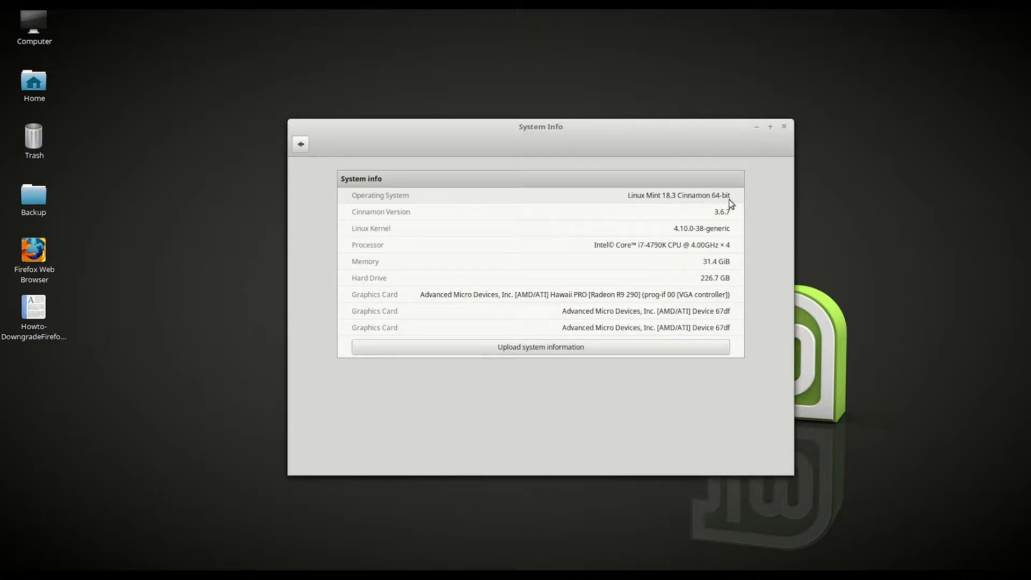
left_click(784, 127)
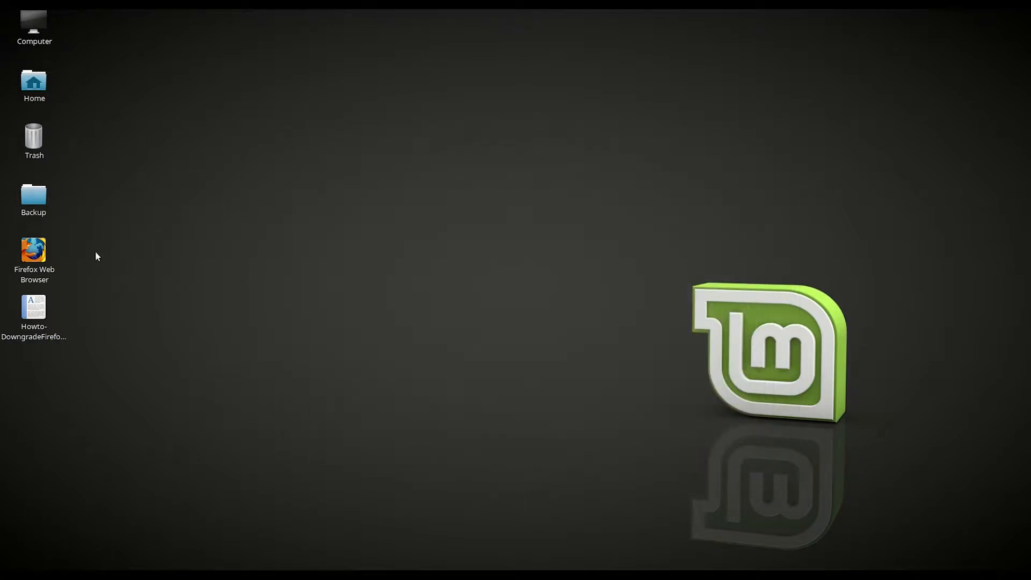
Step: Launch Firefox and view its current version in the About dialog, then quit the browser
double_click(34, 250)
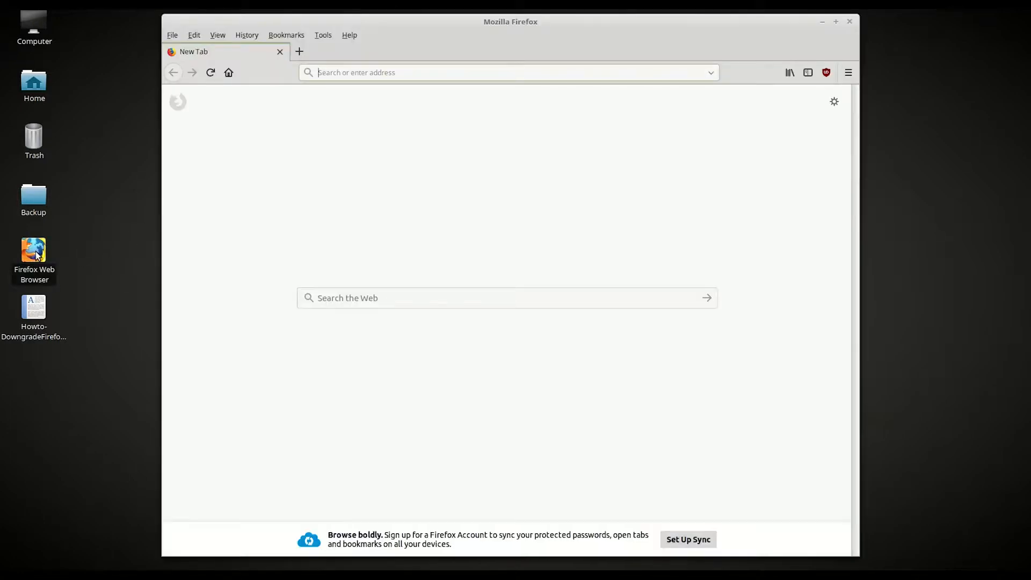
mouse_move(305, 107)
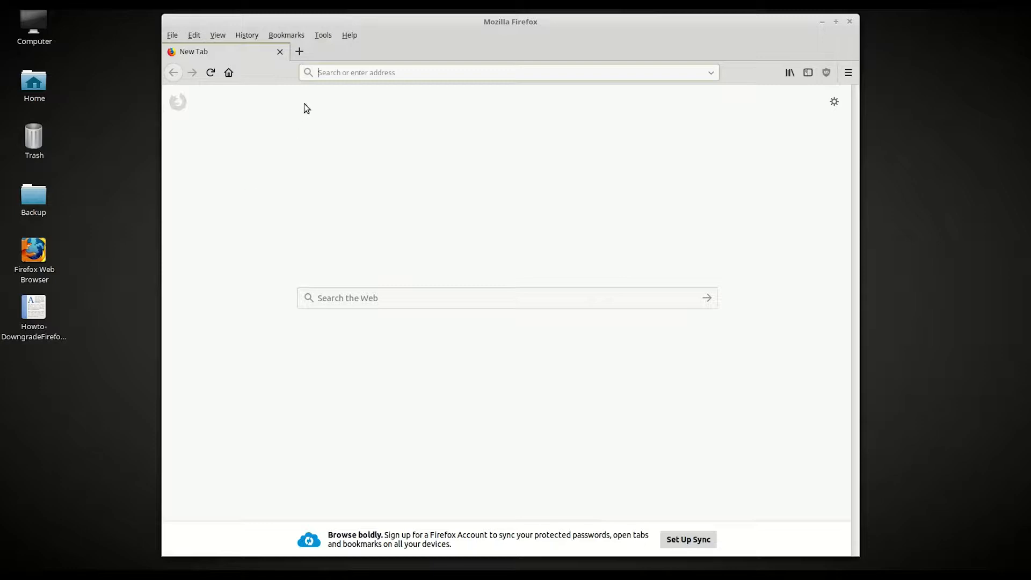
left_click(349, 34)
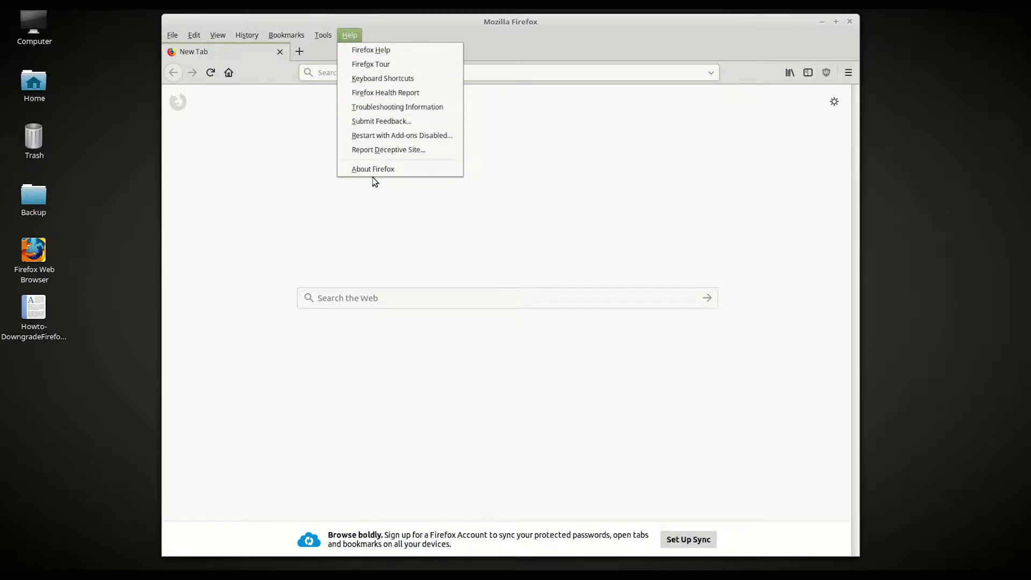
left_click(372, 168)
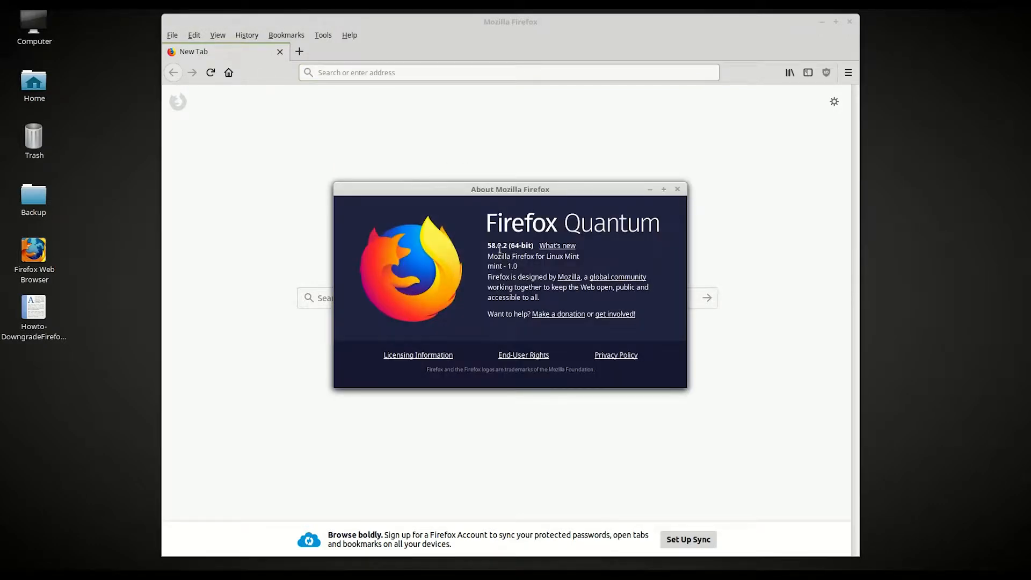
mouse_move(537, 235)
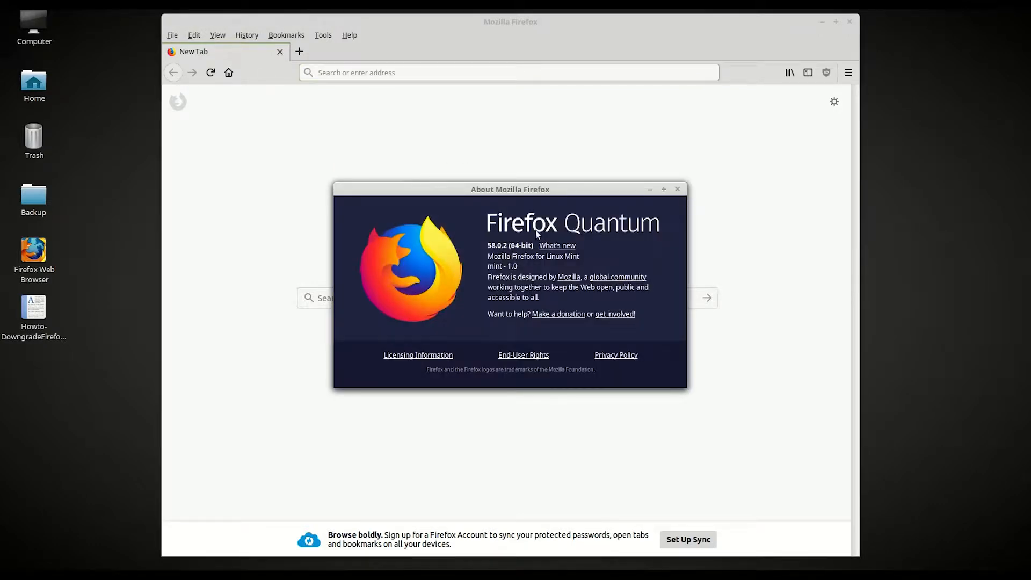
mouse_move(677, 198)
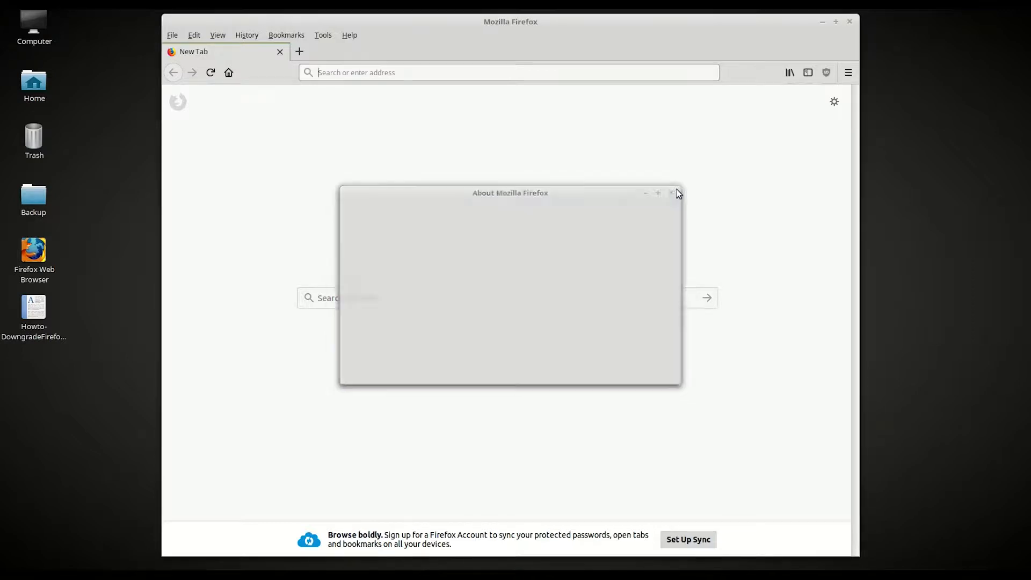
left_click(671, 193)
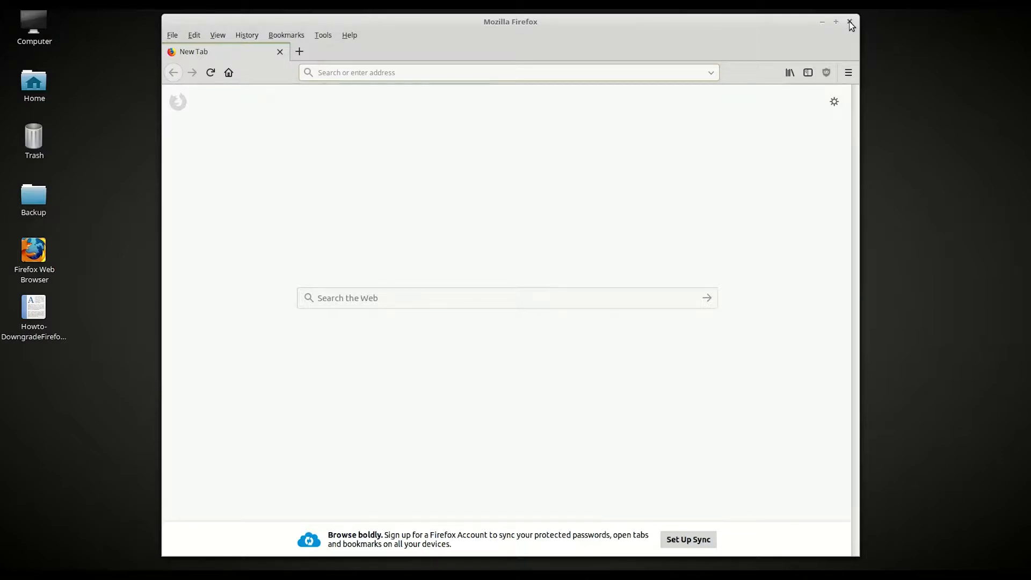
left_click(850, 21)
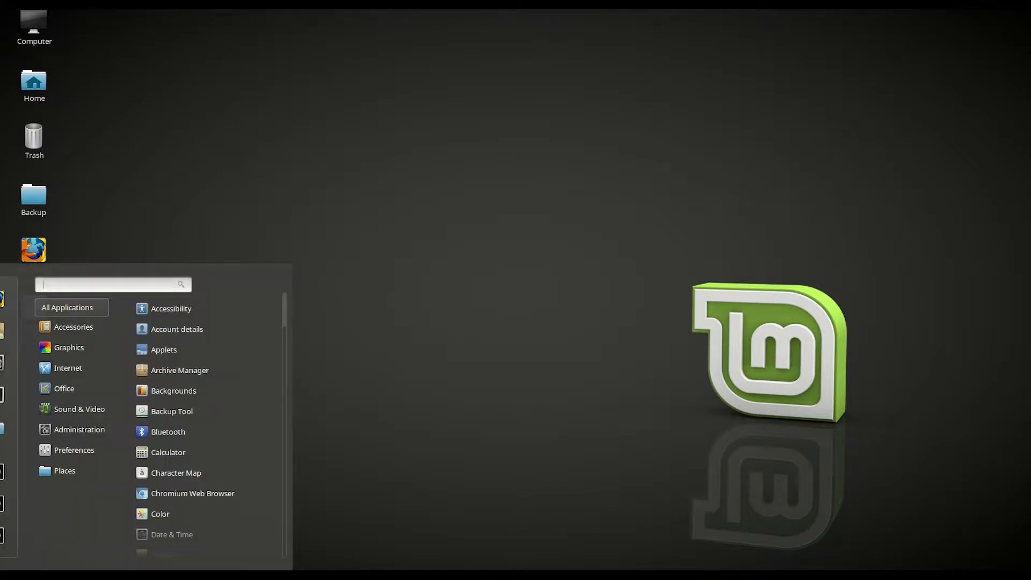
Step: Launch Software Manager and bring up the Firefox package's details page
type("software")
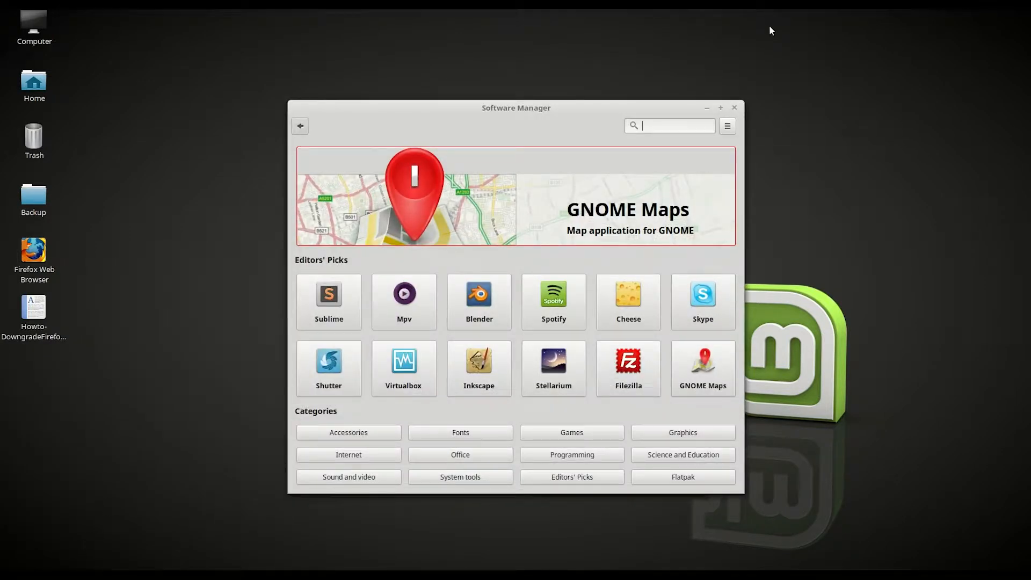
type("firefox")
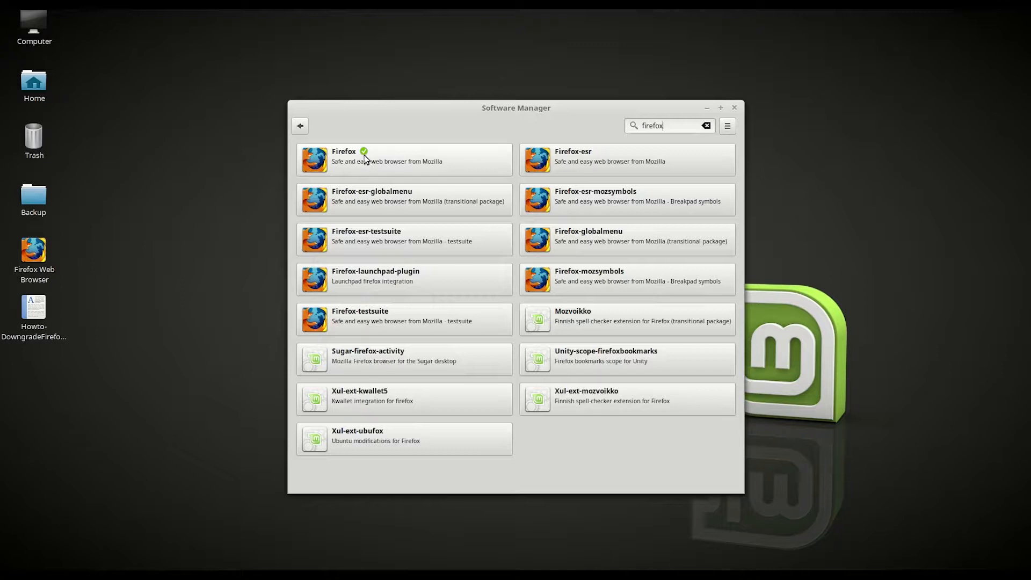
left_click(365, 159)
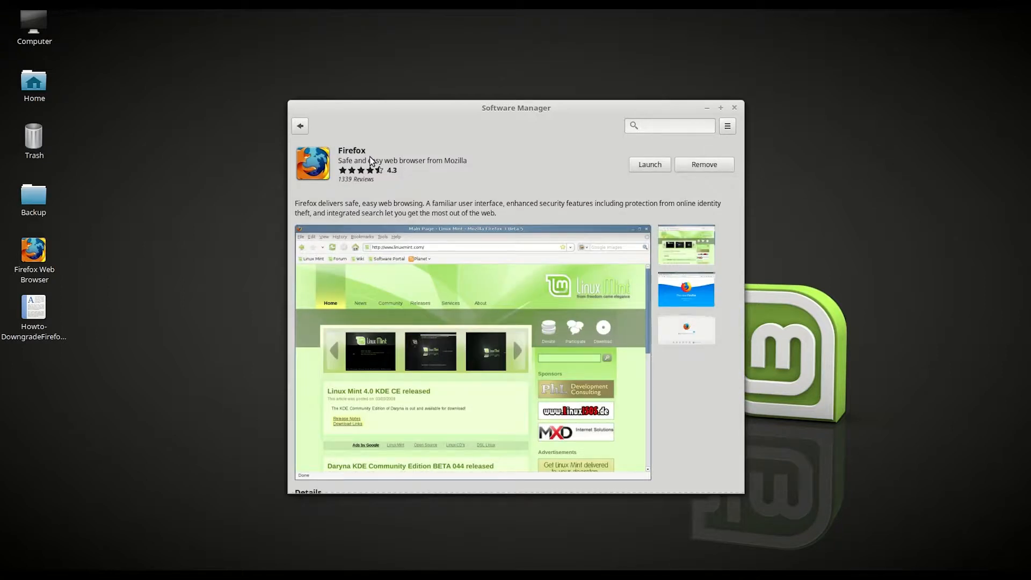
mouse_move(705, 167)
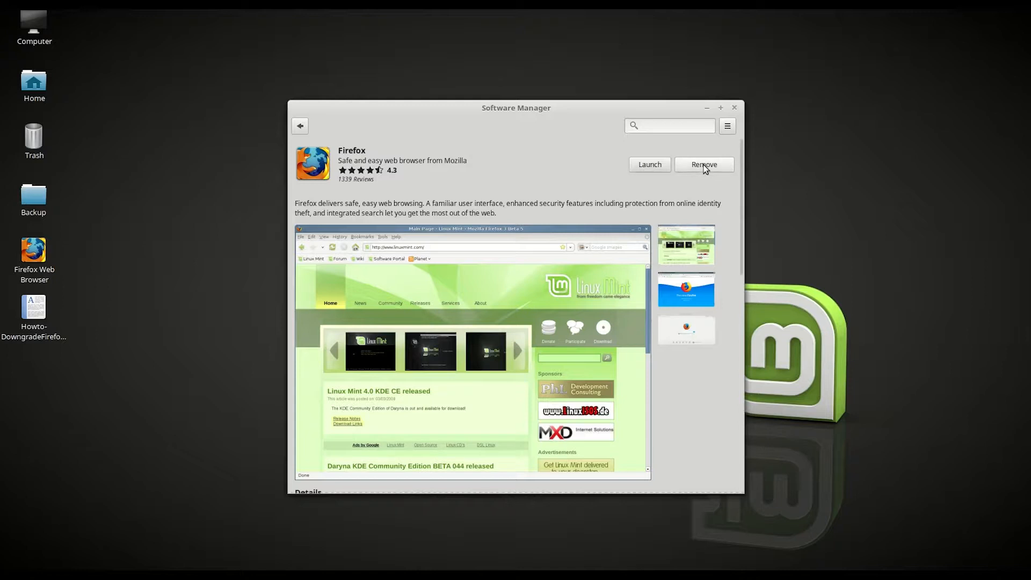
Step: Remove the Firefox package, authenticating with the password
left_click(704, 164)
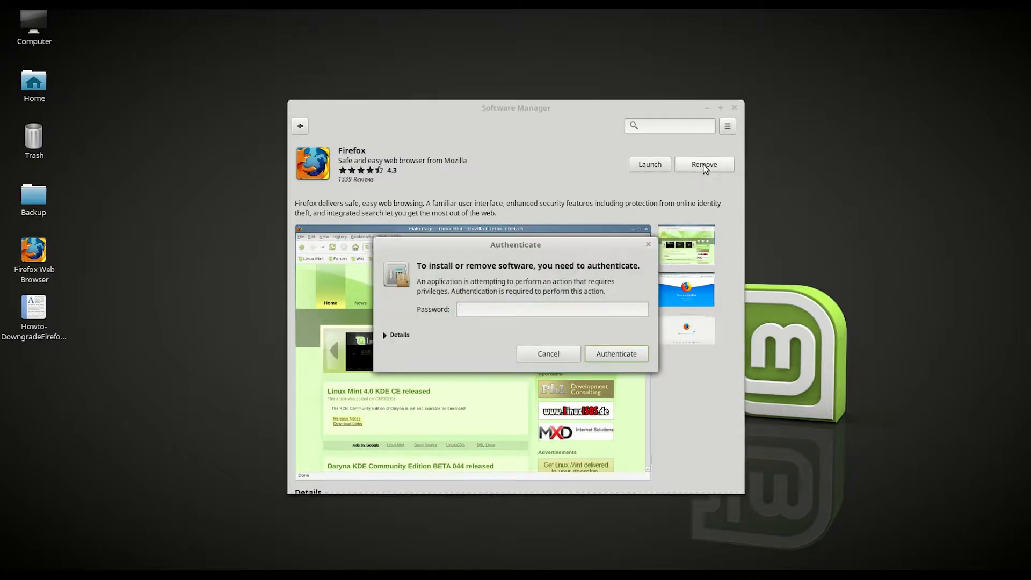
type("•")
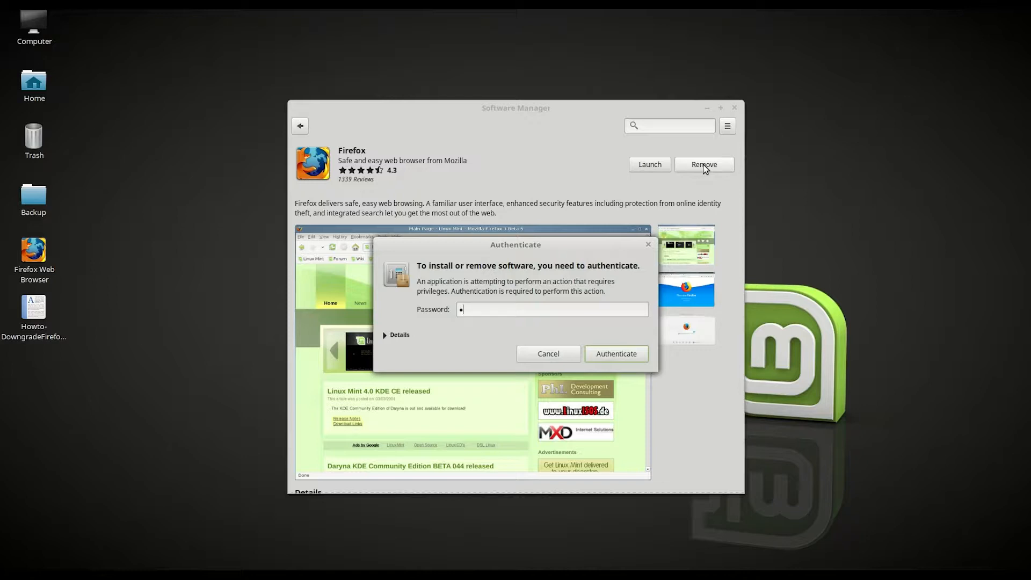
type("••••")
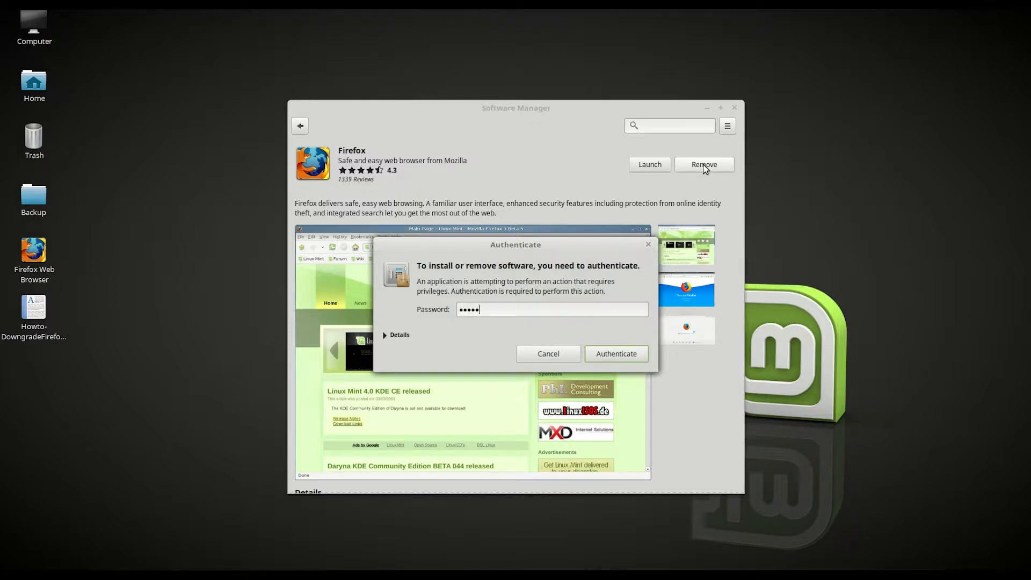
left_click(616, 353)
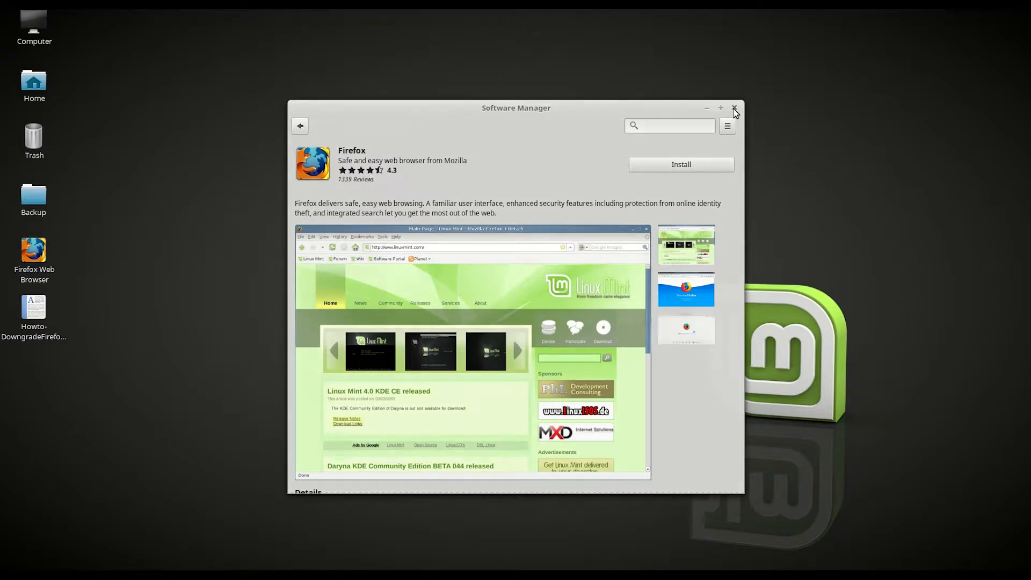
Step: Close the Software Manager
left_click(735, 107)
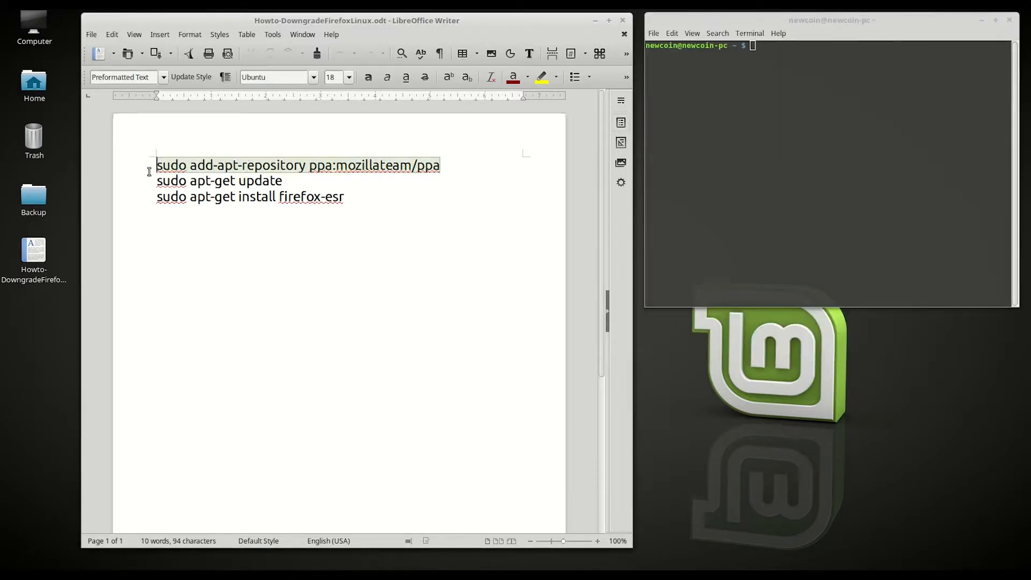
Step: Run sudo add-apt-repository ppa:mozillateam/ppa and confirm to add the PPA with its key
right_click(268, 166)
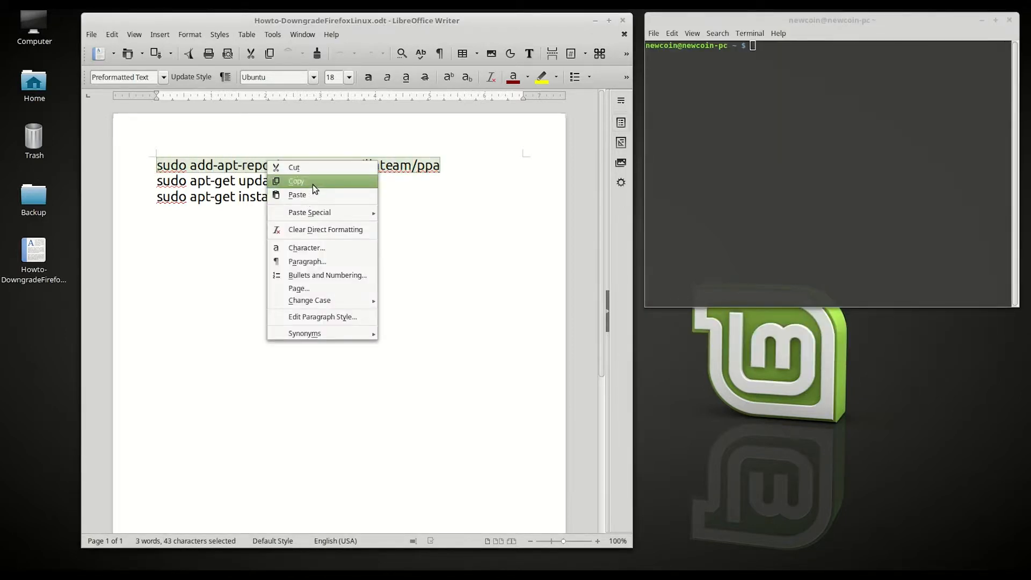
left_click(297, 180)
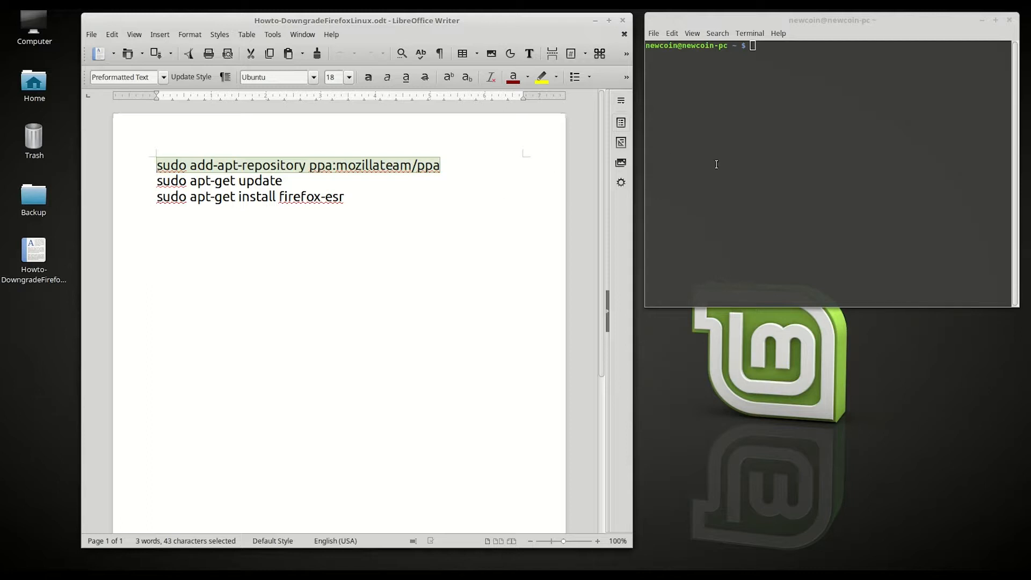
mouse_move(767, 121)
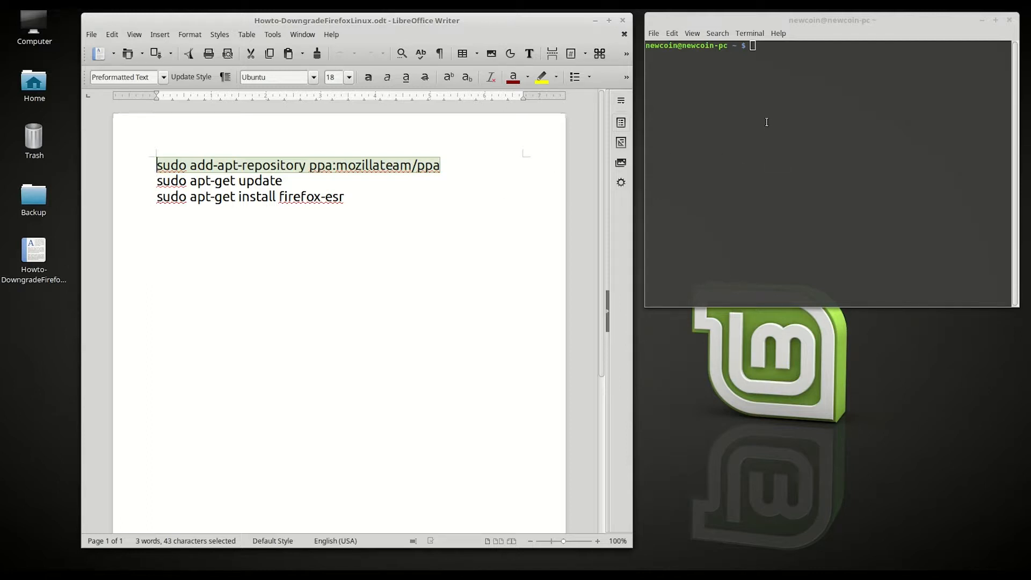
type("sudo add-apt-repository ppa:mozillateam/ppa")
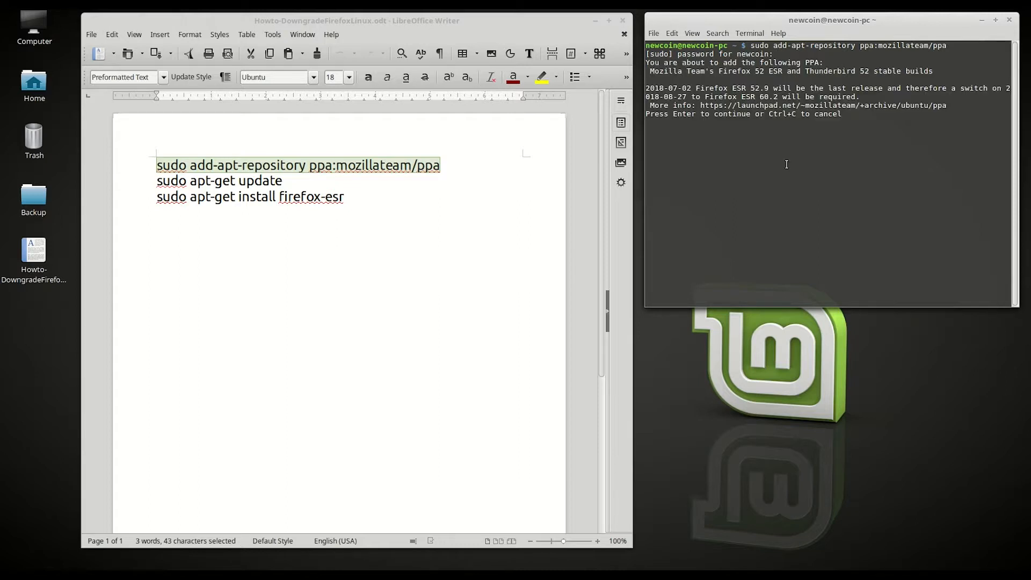
key("Return")
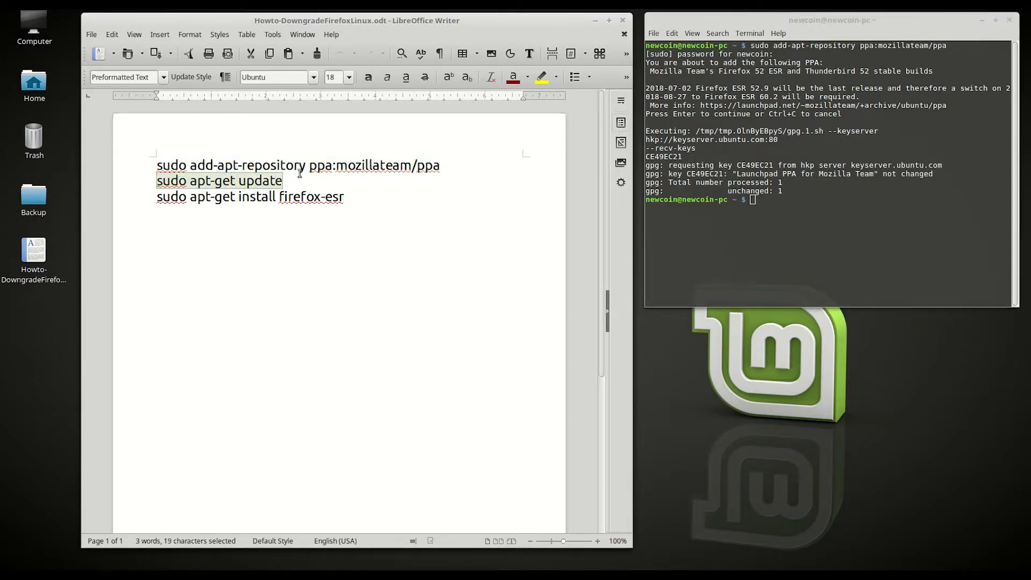
Step: Run sudo apt-get update in the terminal to refresh the package lists
right_click(773, 206)
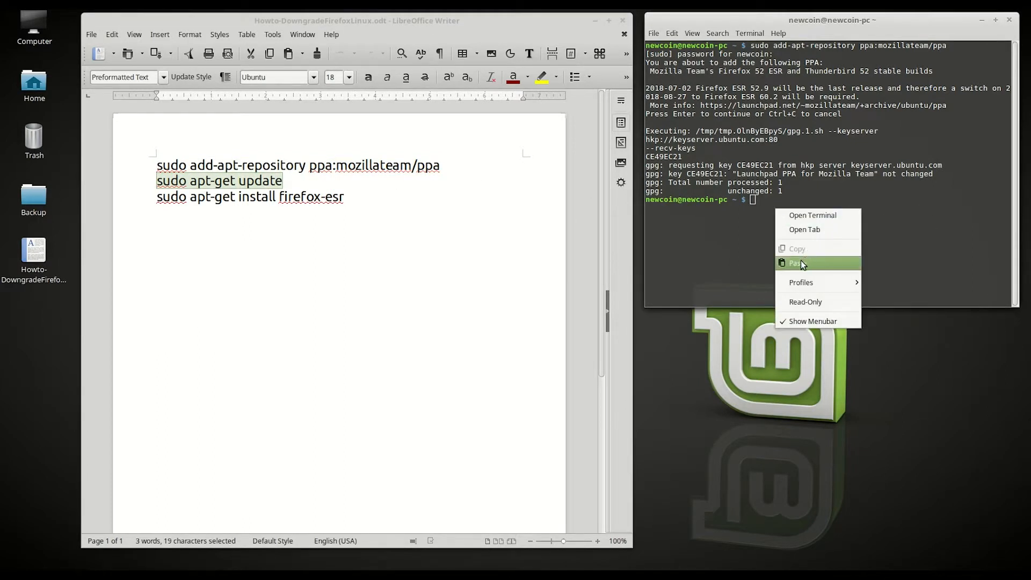
left_click(795, 262)
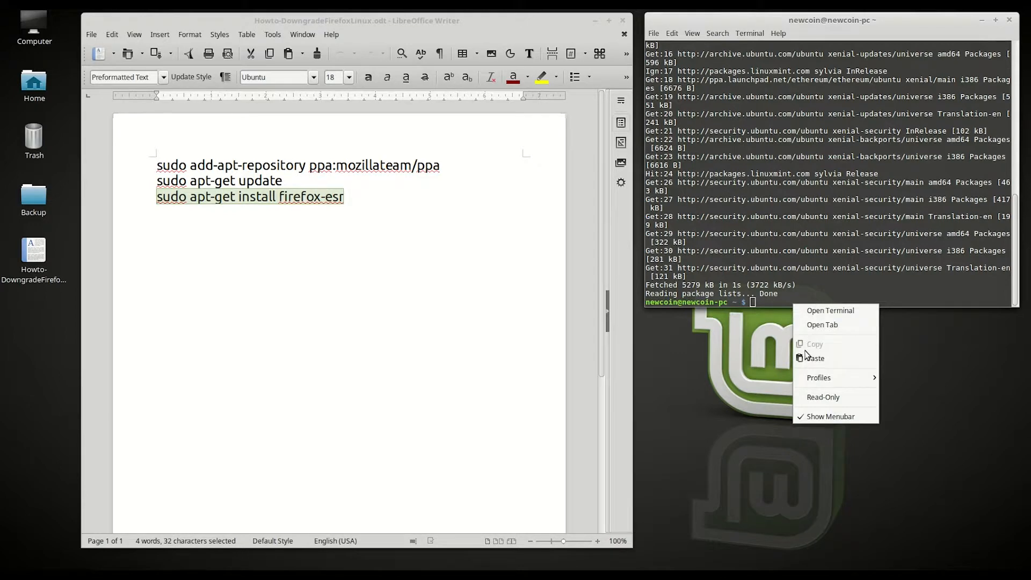
mouse_move(819, 358)
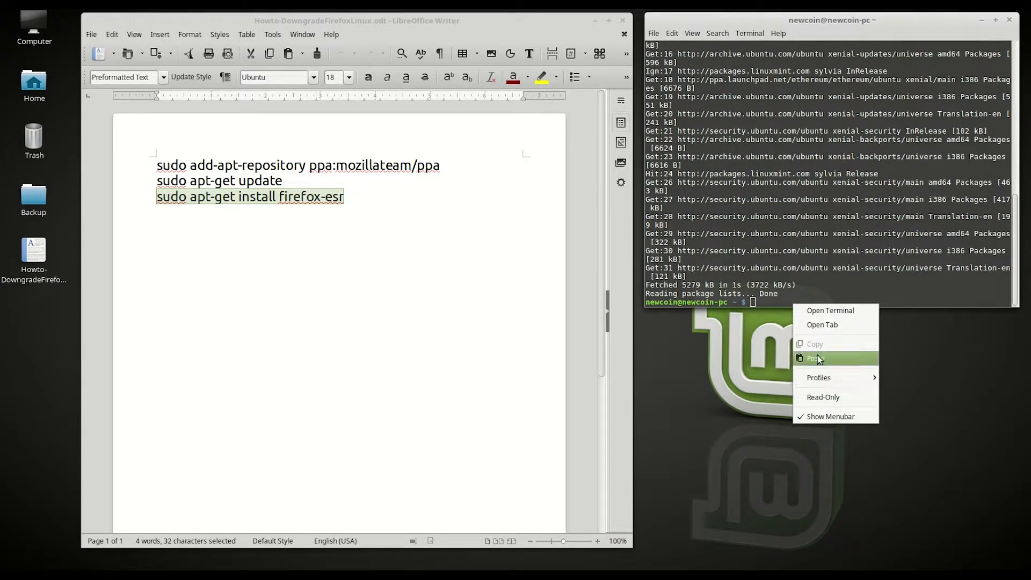
Step: Run sudo apt-get install firefox-esr, then exit the terminal
left_click(814, 359)
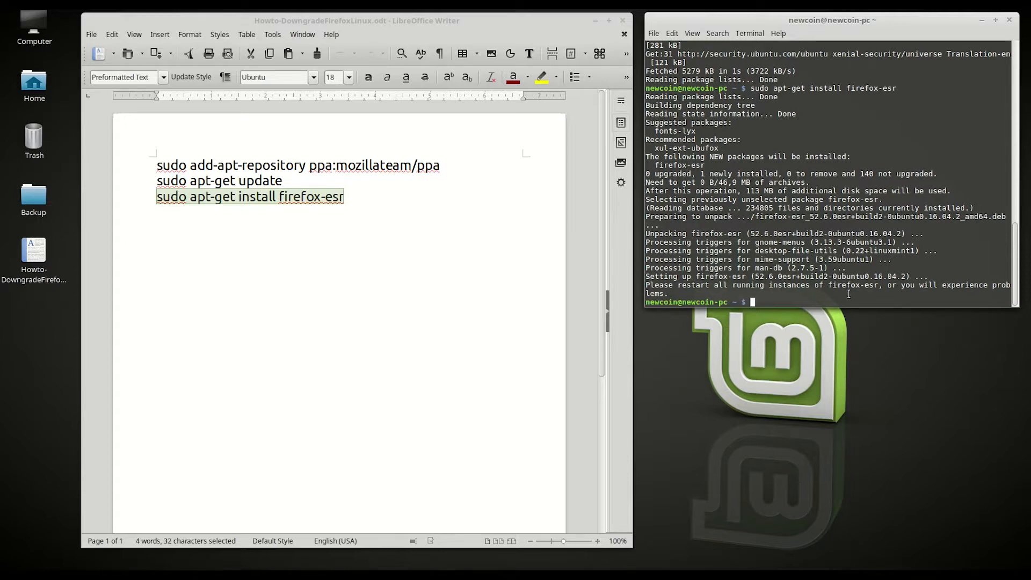
type("exit")
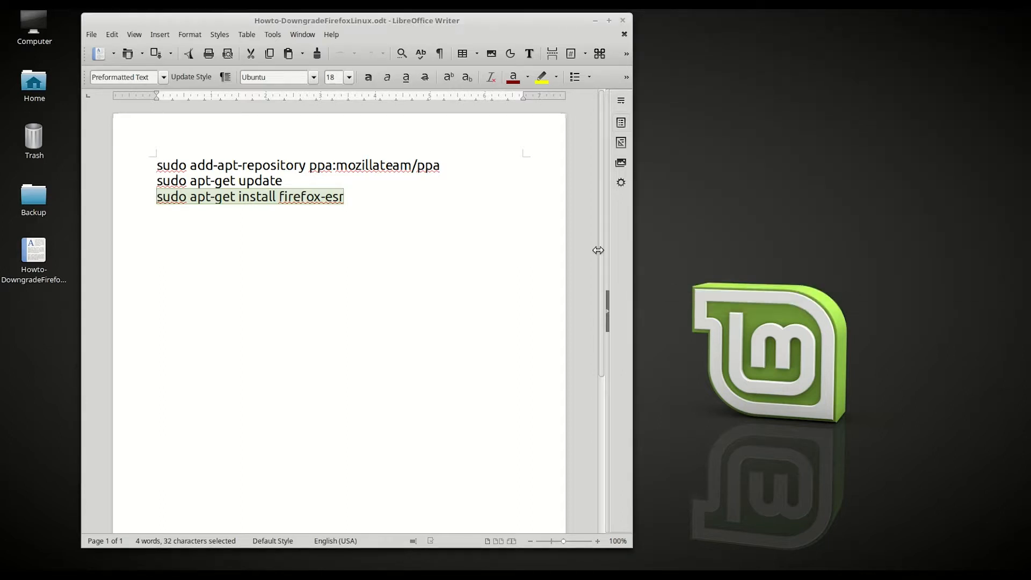
Step: Close the how-to document in LibreOffice Writer
left_click(345, 196)
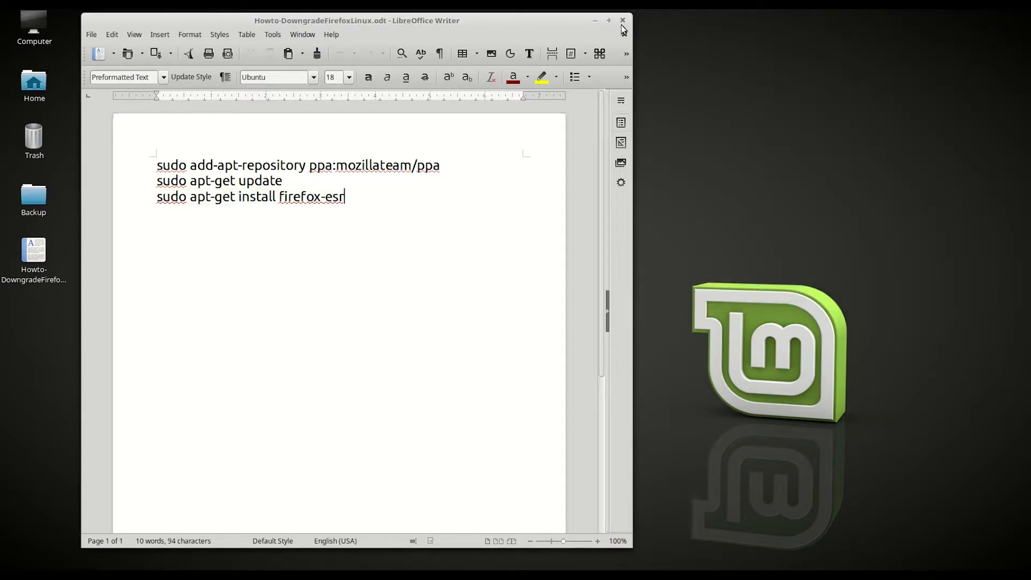
left_click(622, 19)
type("fi")
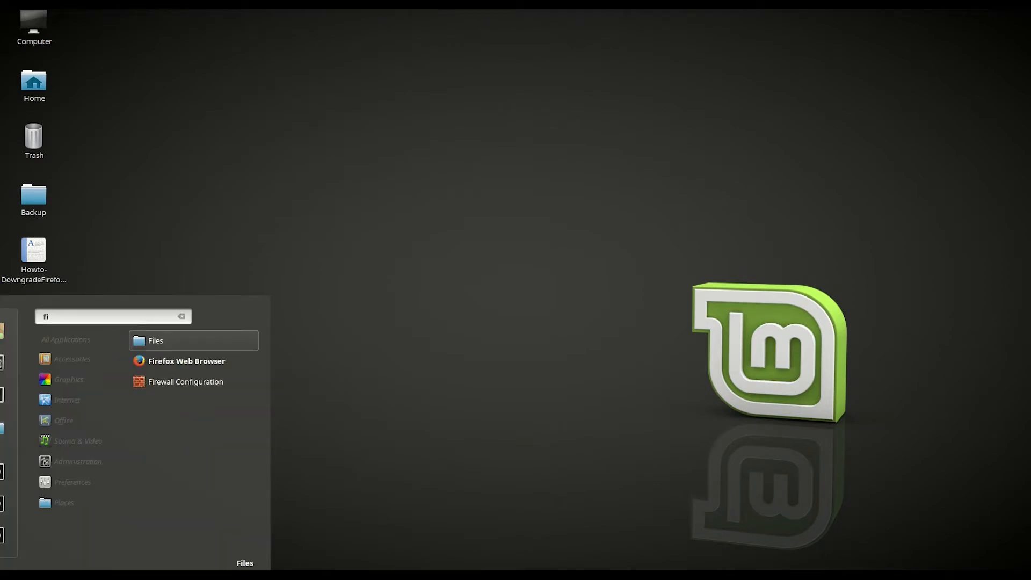
Step: Search the menu for Firefox Web Browser and add its launcher to the desktop
type("re")
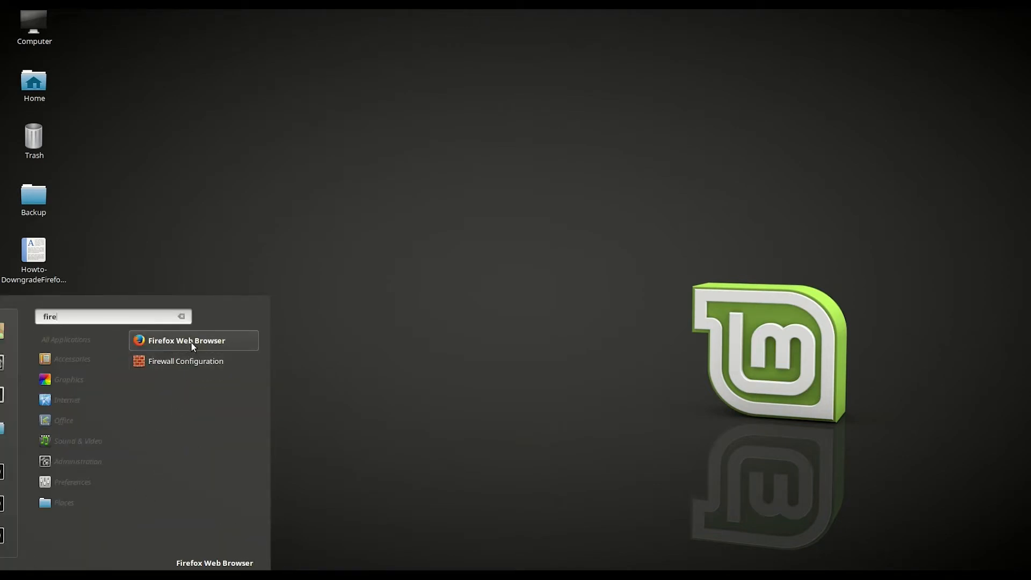
right_click(194, 340)
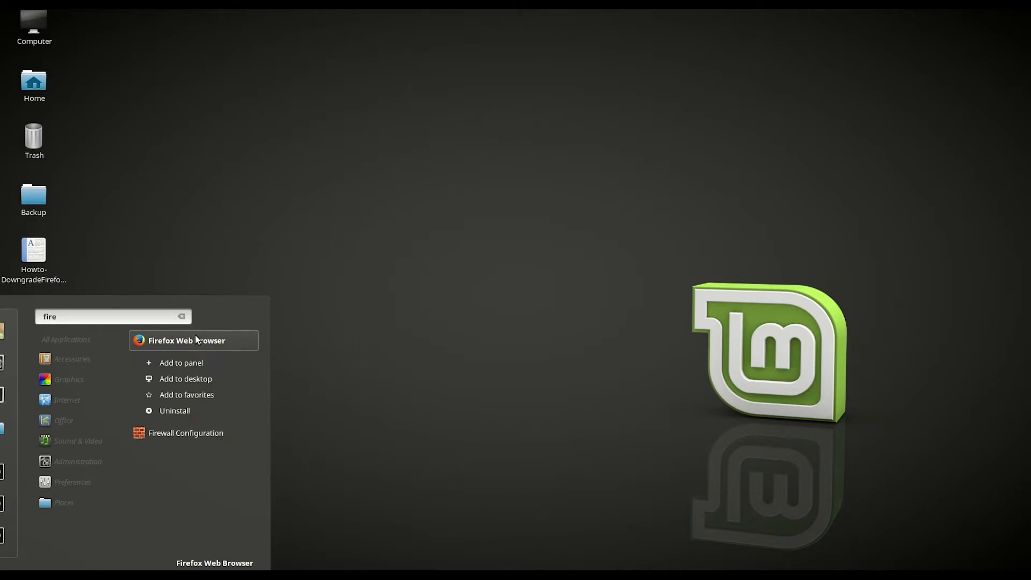
left_click(184, 378)
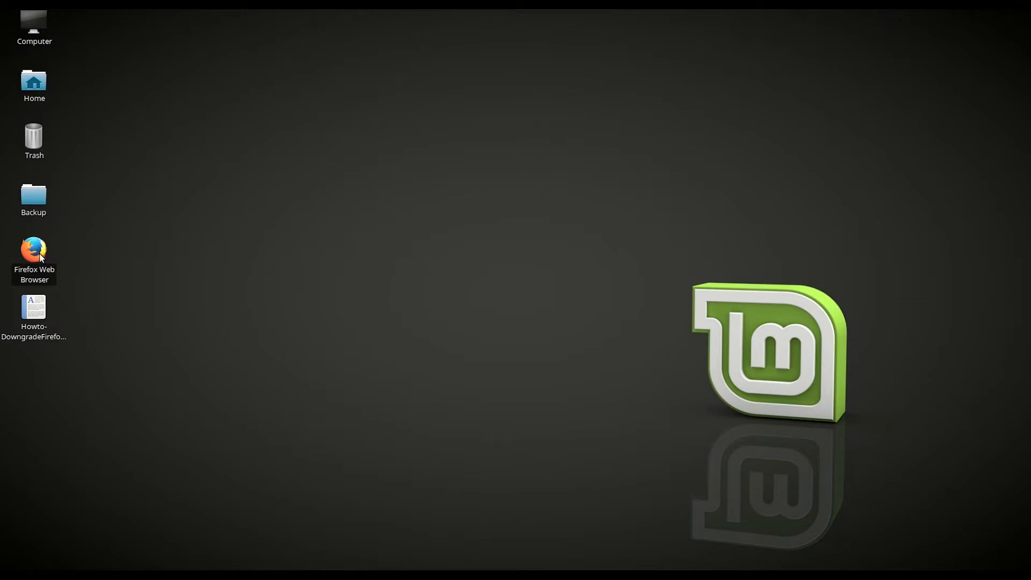
mouse_move(114, 258)
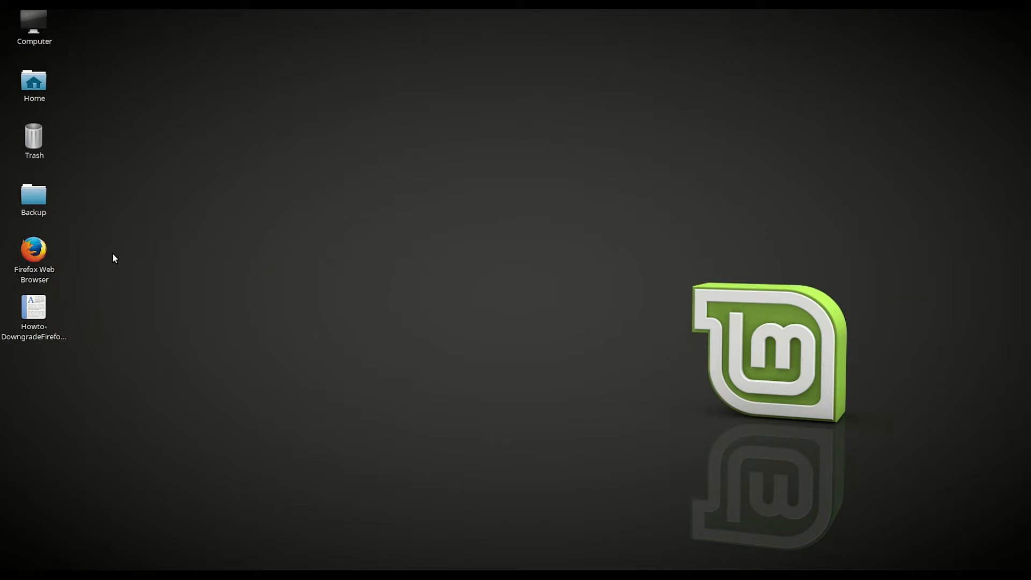
mouse_move(187, 245)
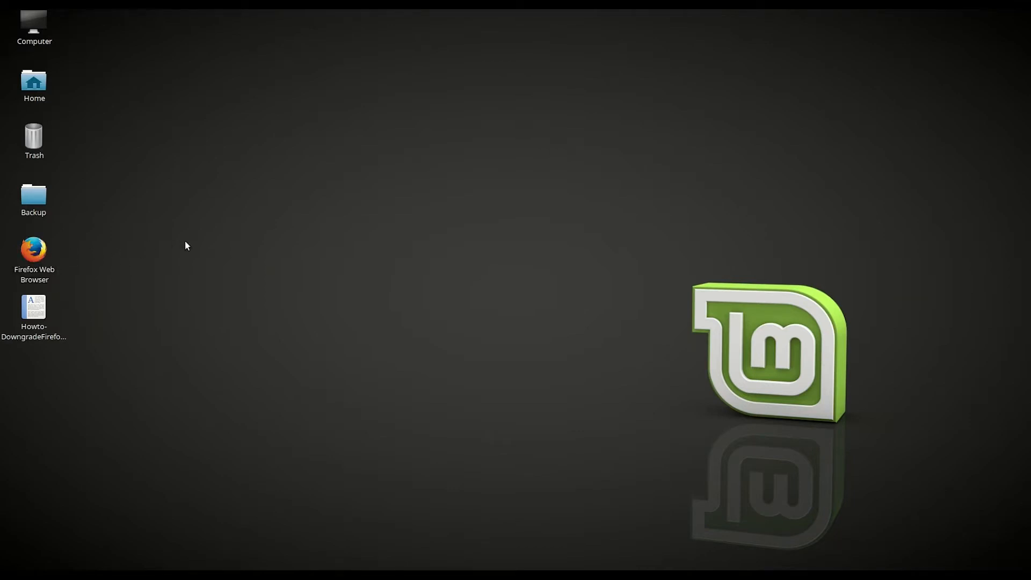
Step: Launch Firefox from the desktop and show About Firefox confirming ESR 52.6.0 (64-bit)
double_click(33, 250)
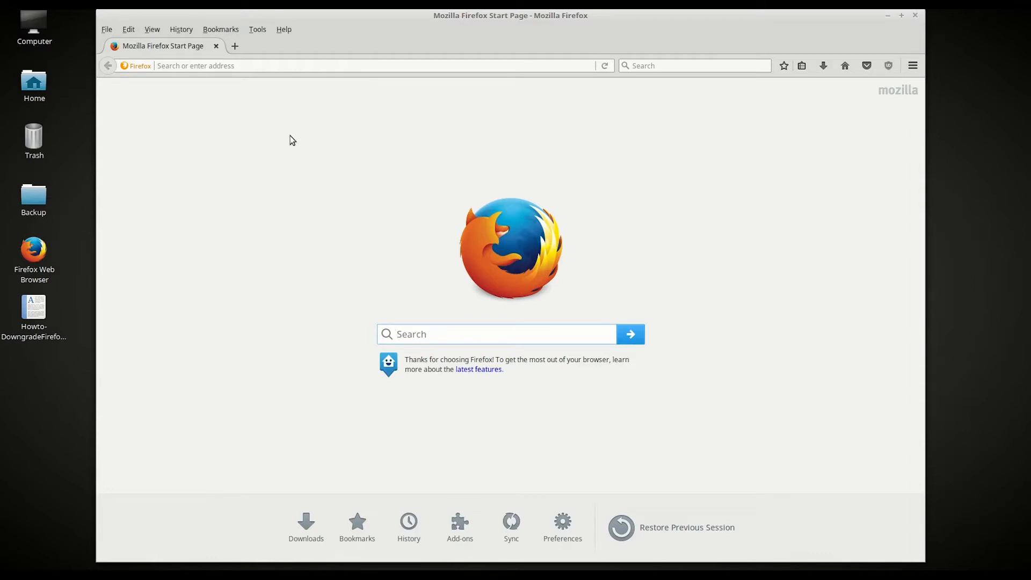
left_click(283, 30)
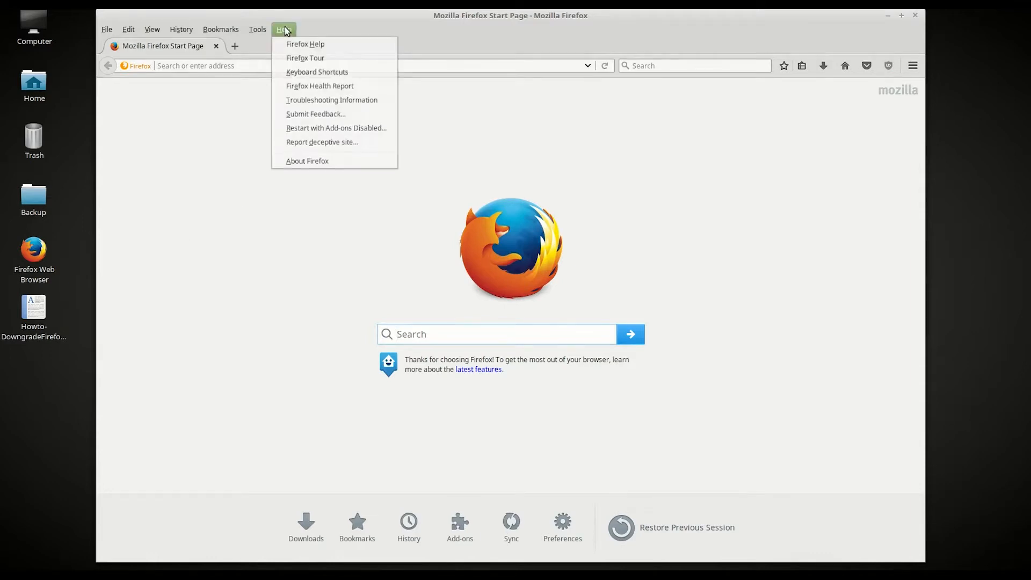
left_click(307, 161)
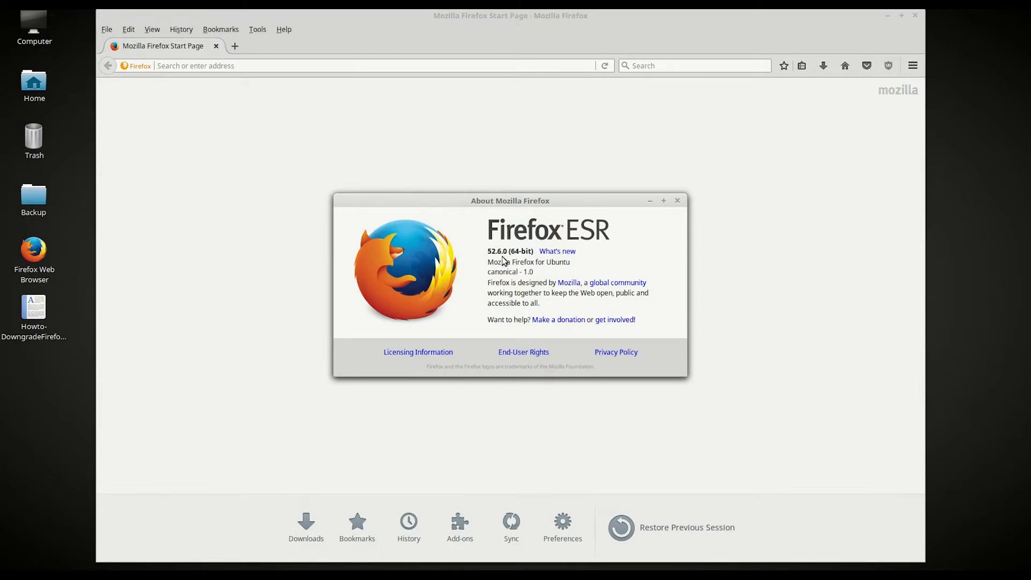
mouse_move(745, 288)
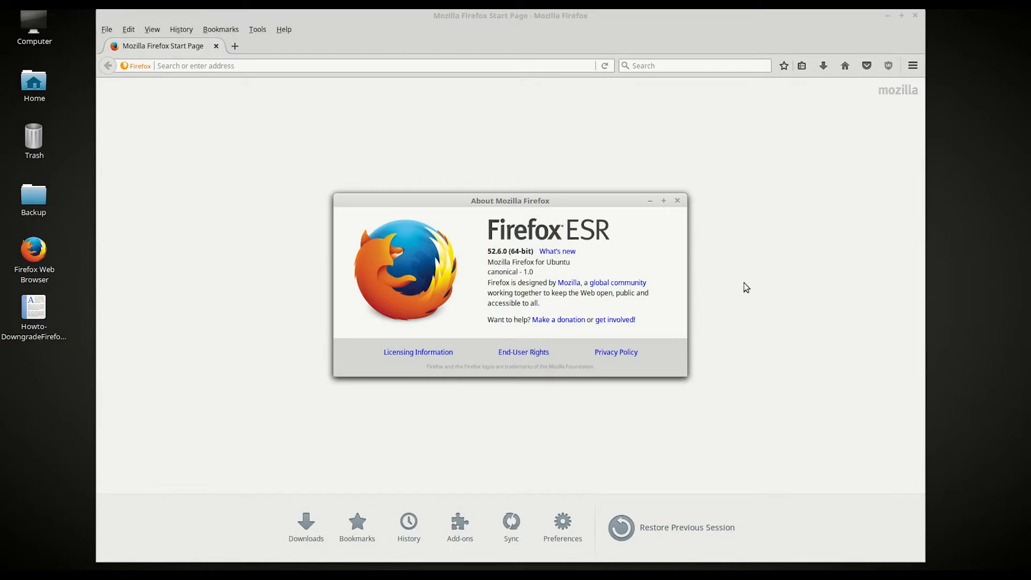